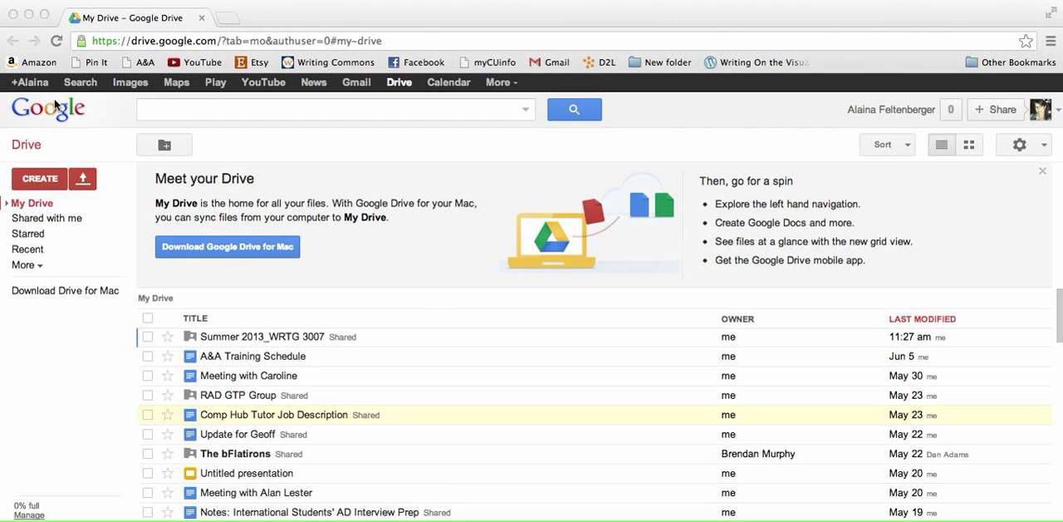
pyautogui.moveTo(70, 98)
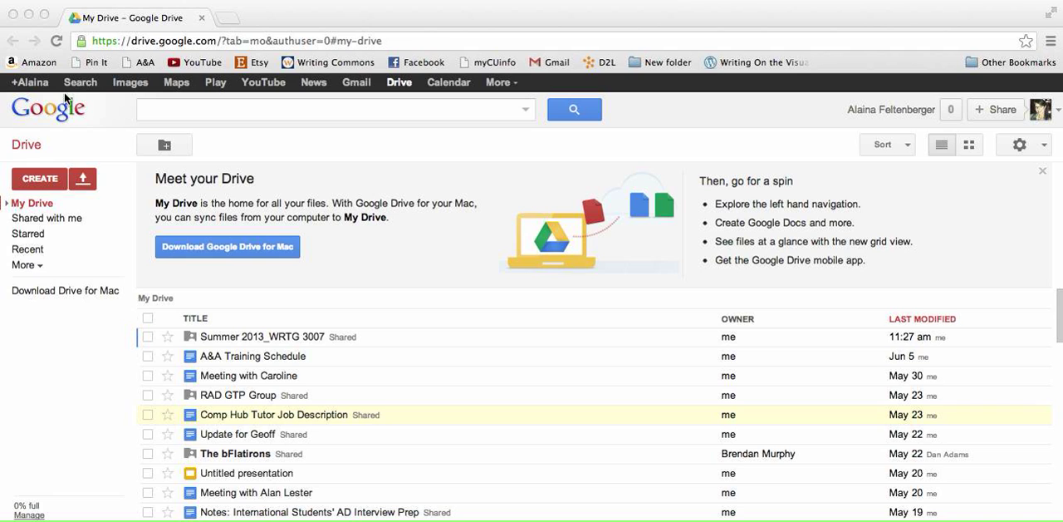
pyautogui.moveTo(196, 194)
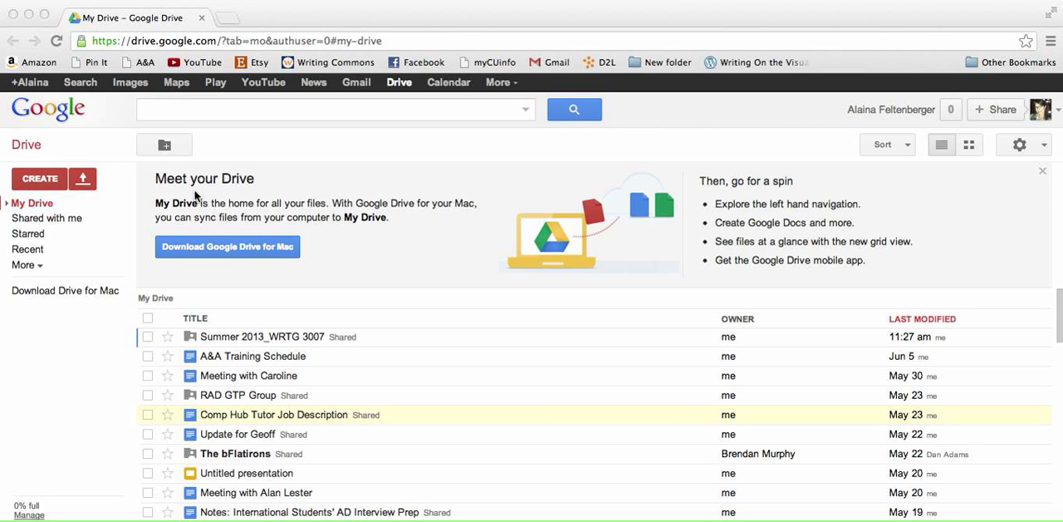
pyautogui.moveTo(236, 158)
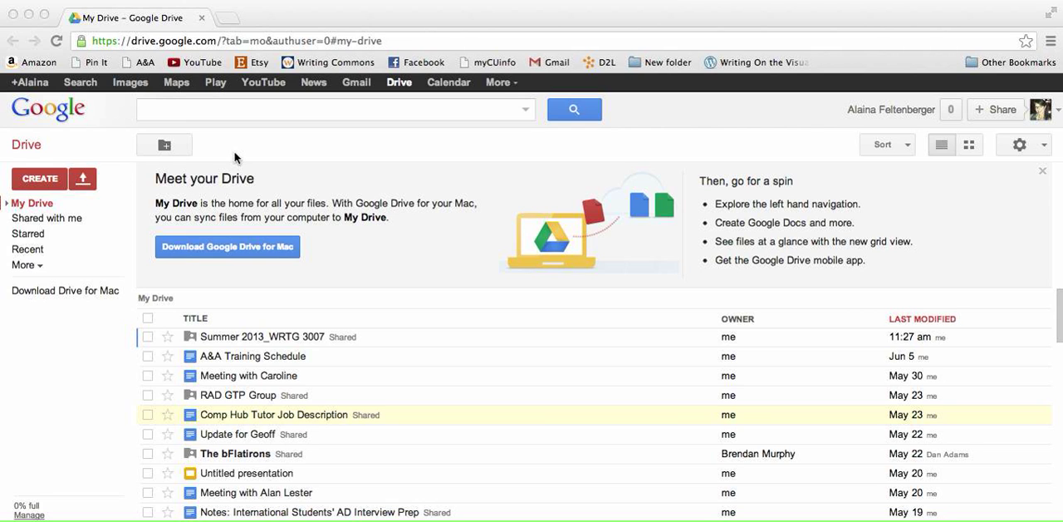
pyautogui.moveTo(286, 95)
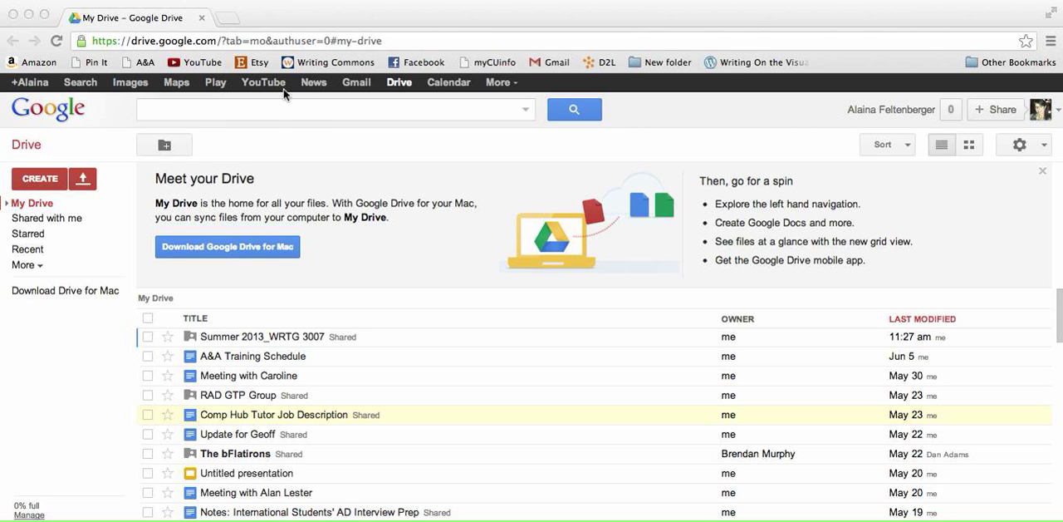
pyautogui.moveTo(89, 87)
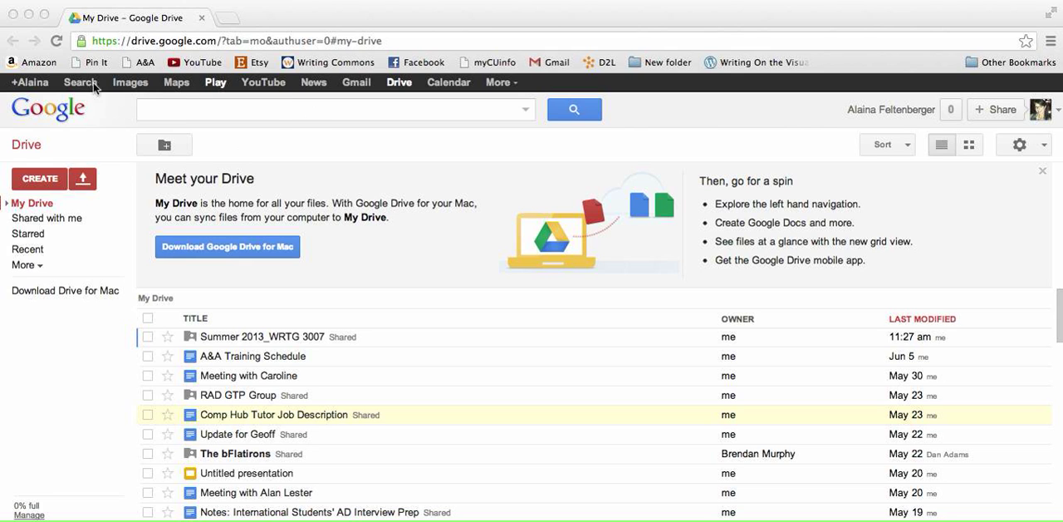
pyautogui.moveTo(349, 100)
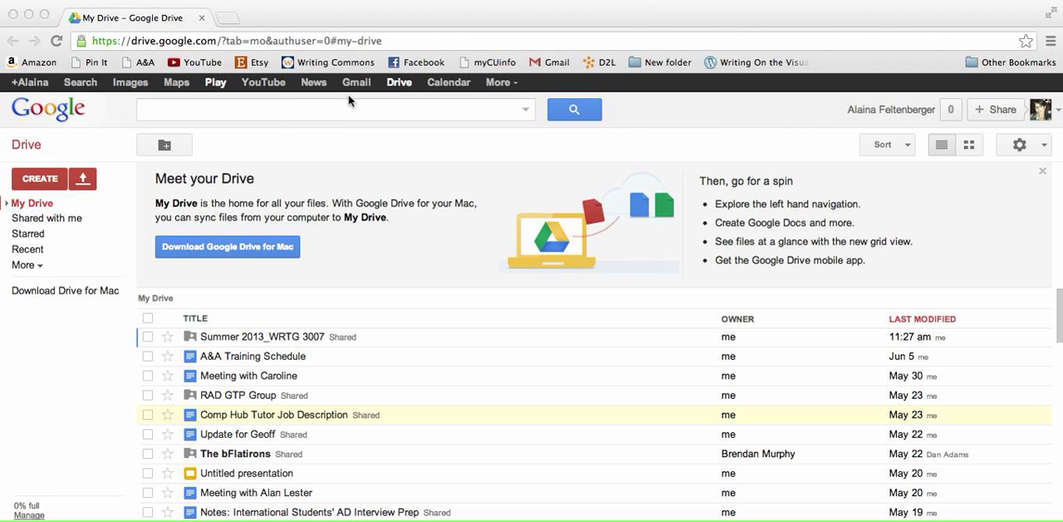
pyautogui.moveTo(512, 86)
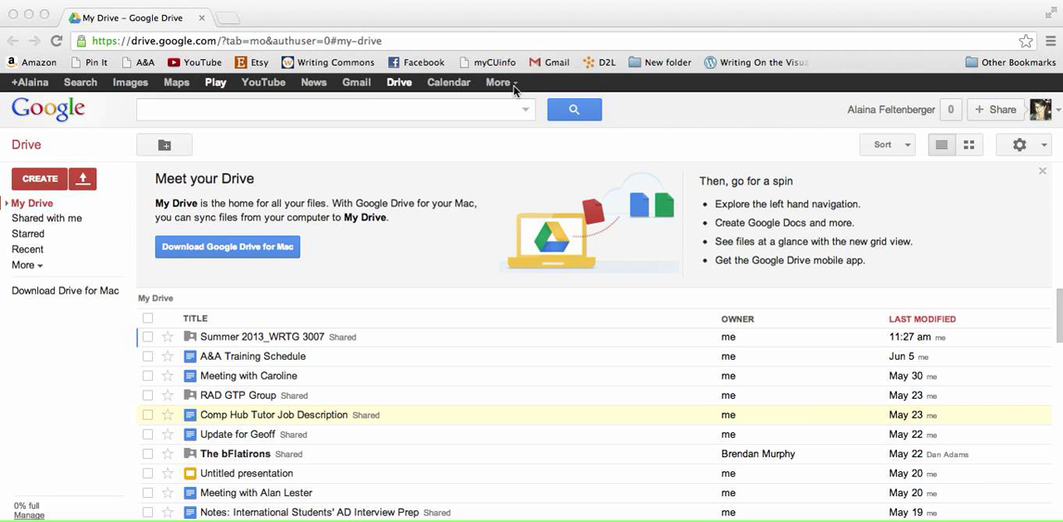
pyautogui.moveTo(399, 82)
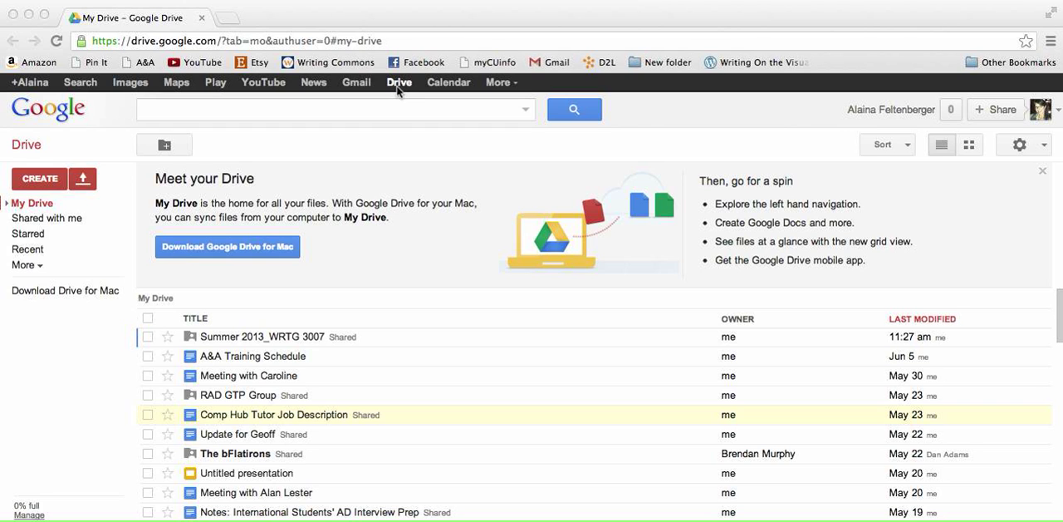
pyautogui.moveTo(74, 169)
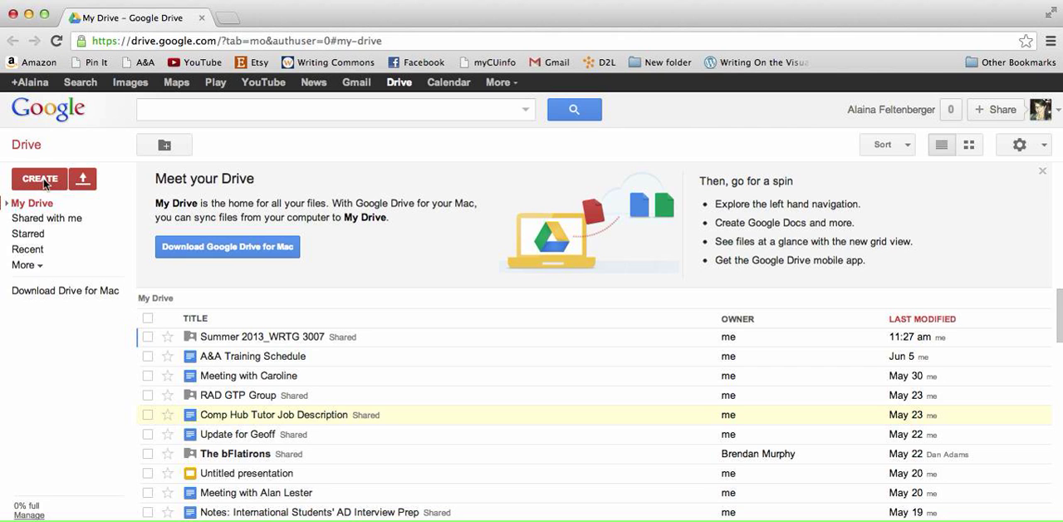
# Upload Sample Comp Hub Paper.docx from the computer's files into My Drive
pyautogui.click(40, 180)
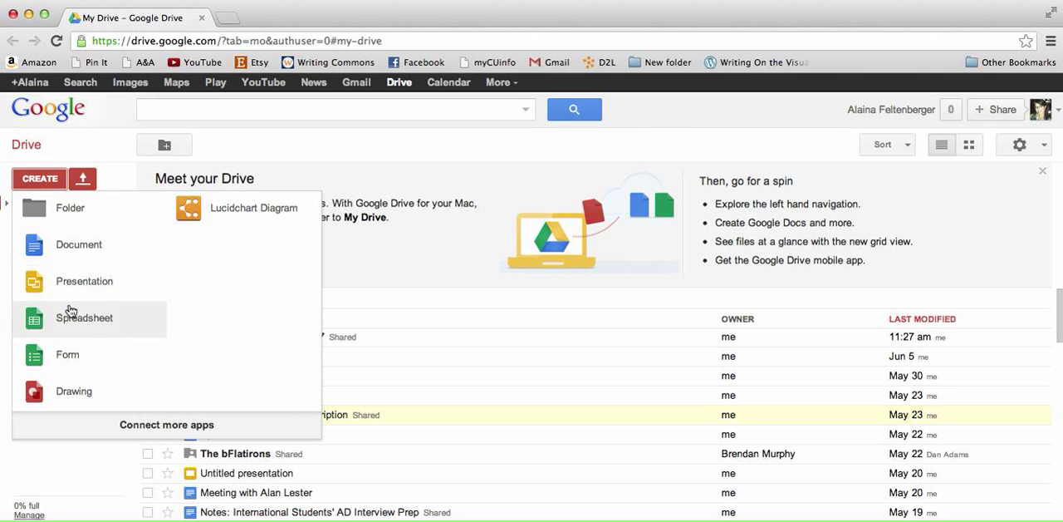
pyautogui.moveTo(70, 249)
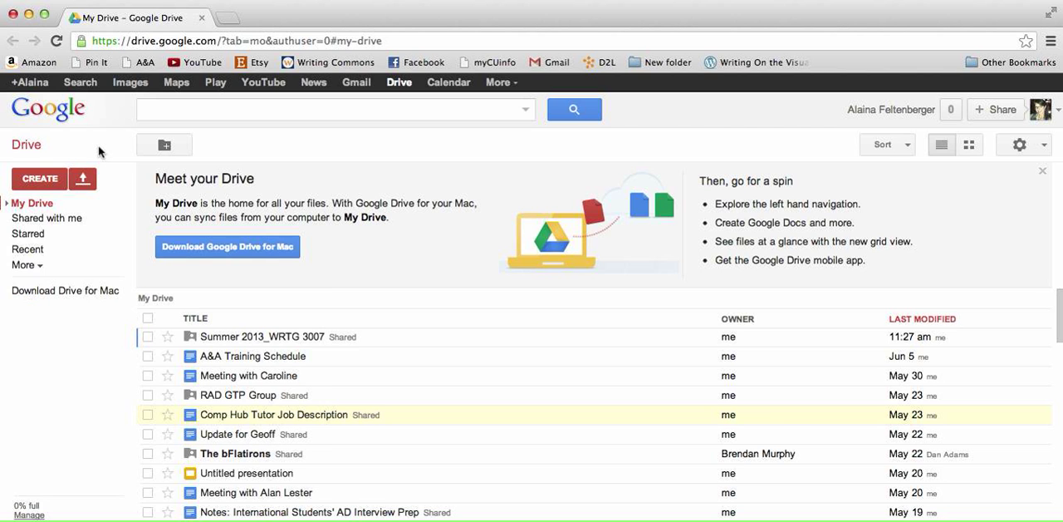
pyautogui.moveTo(83, 179)
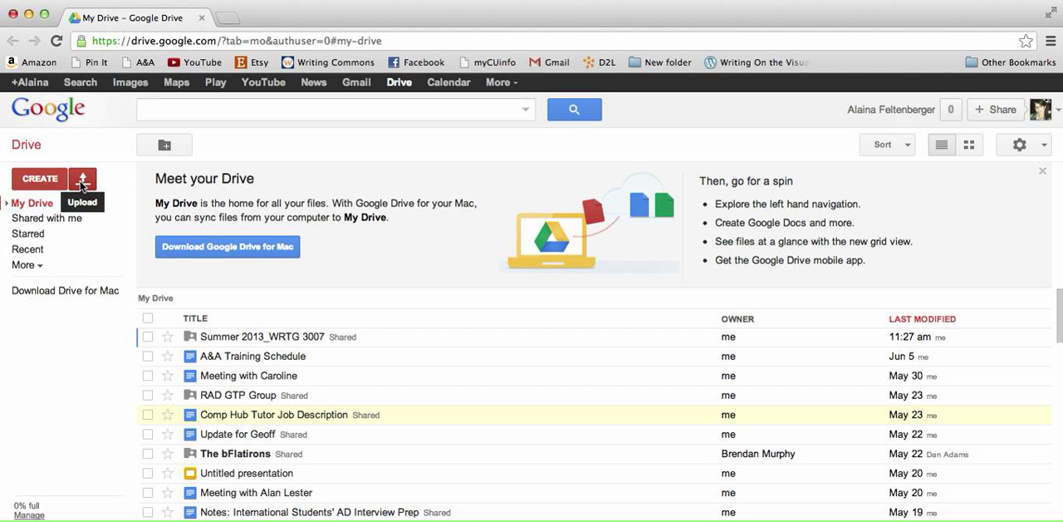
pyautogui.click(83, 179)
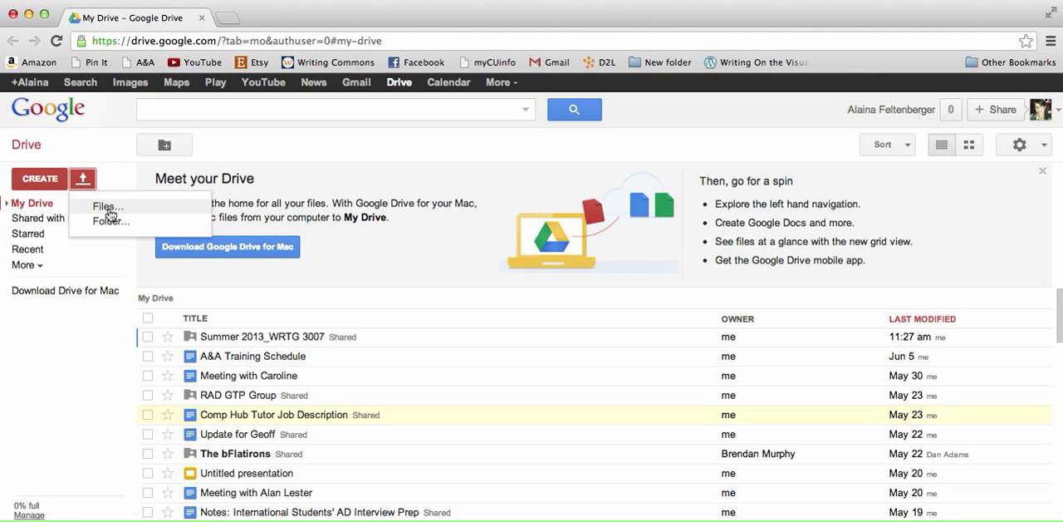
pyautogui.click(106, 206)
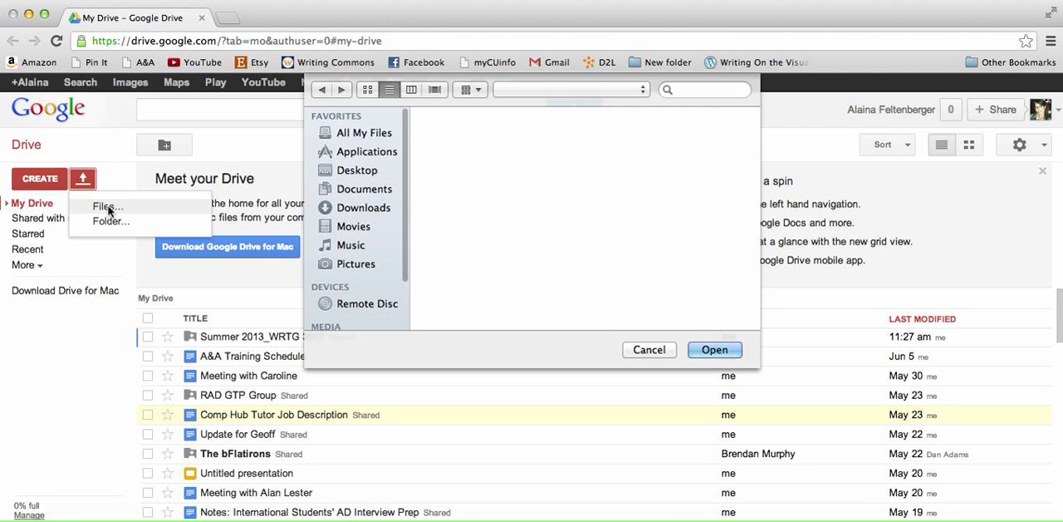
pyautogui.click(107, 206)
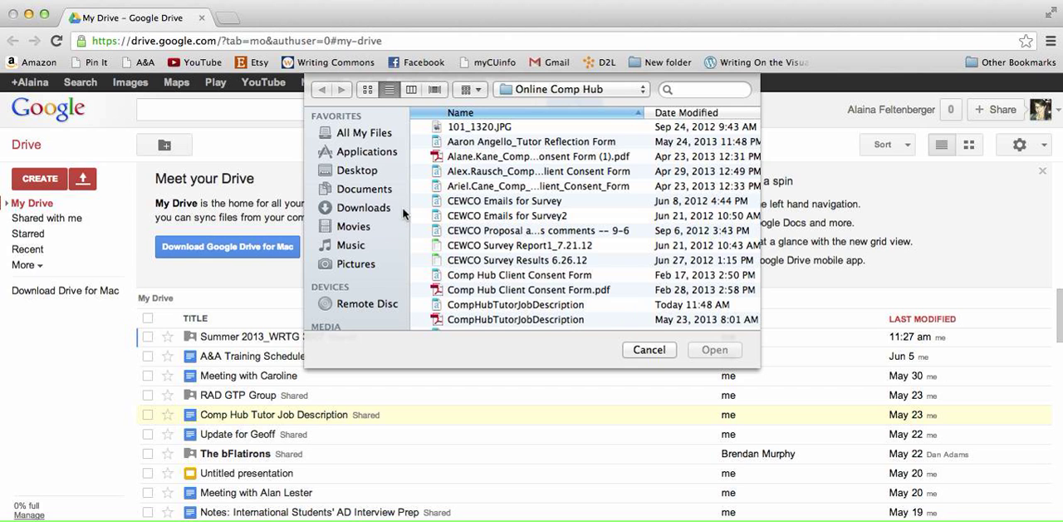
pyautogui.moveTo(366, 183)
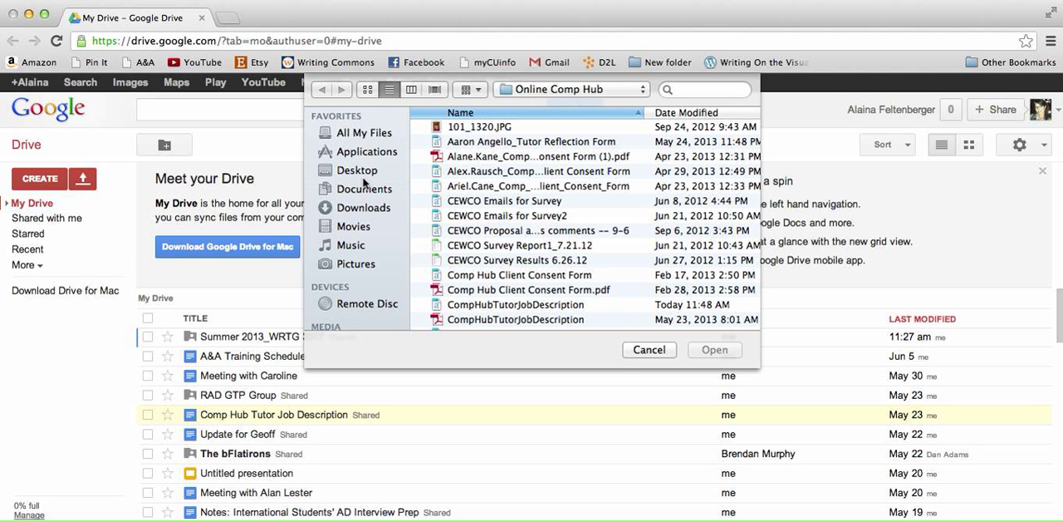
pyautogui.scroll(-3)
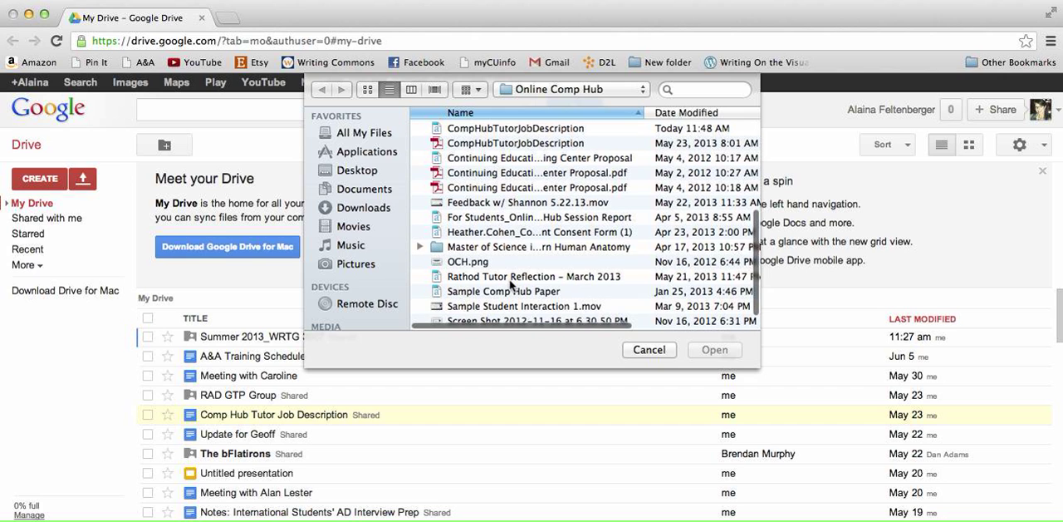
pyautogui.click(648, 349)
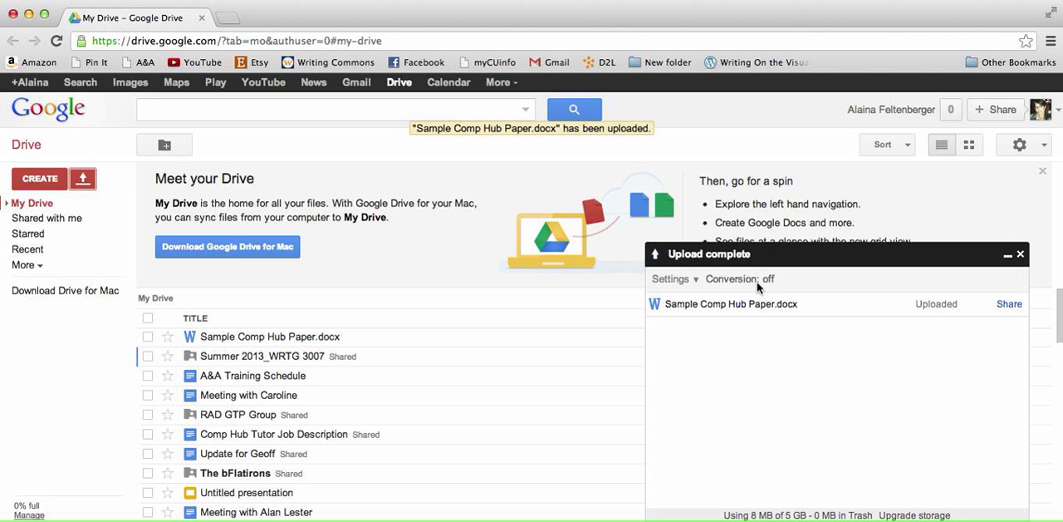
pyautogui.moveTo(212, 336)
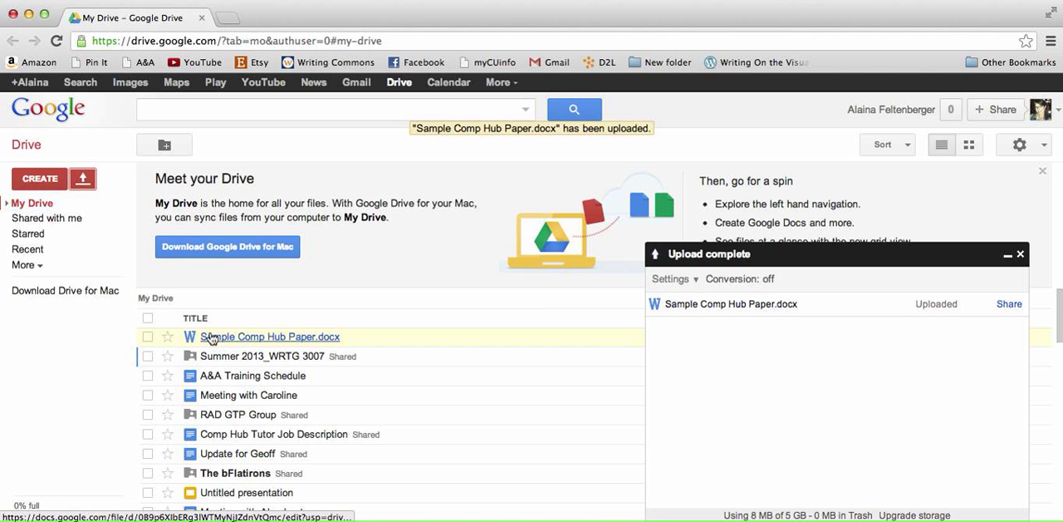
pyautogui.moveTo(196, 333)
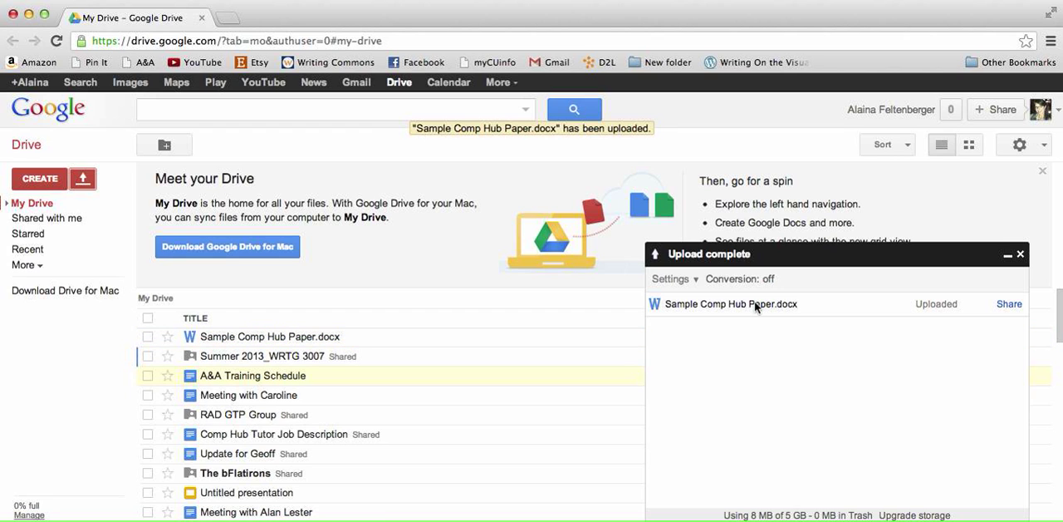
# Enable 'Convert uploaded files to Google Docs format' in the upload settings
pyautogui.click(672, 279)
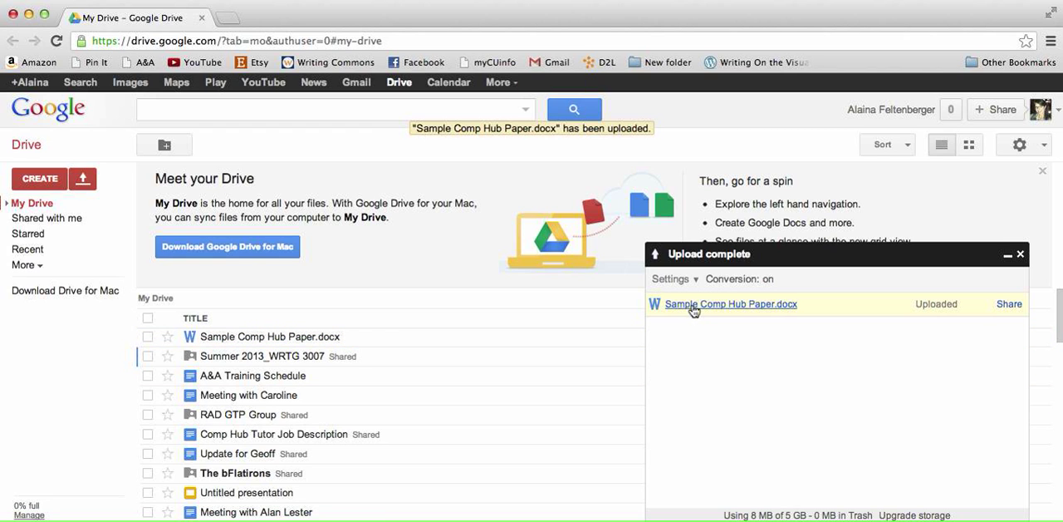
pyautogui.click(671, 279)
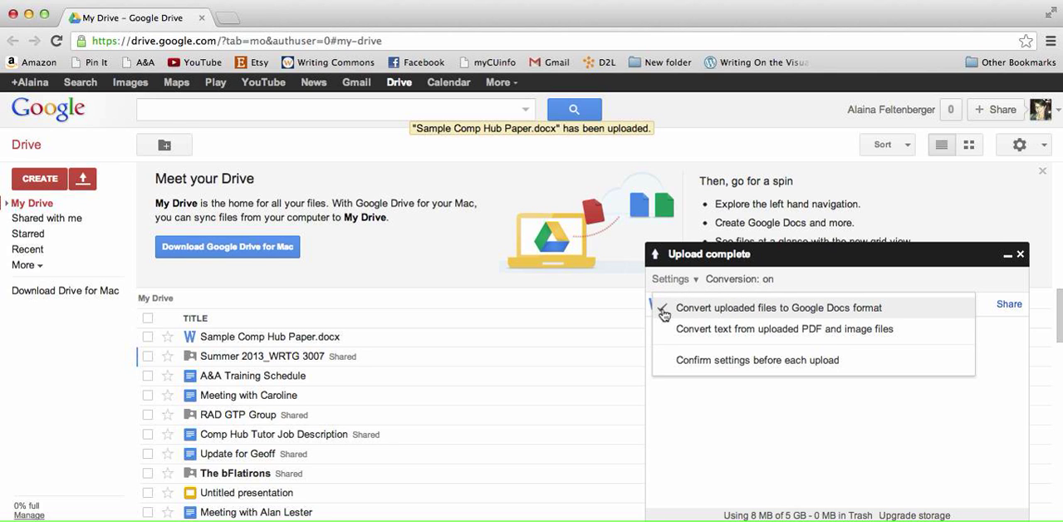
pyautogui.click(665, 307)
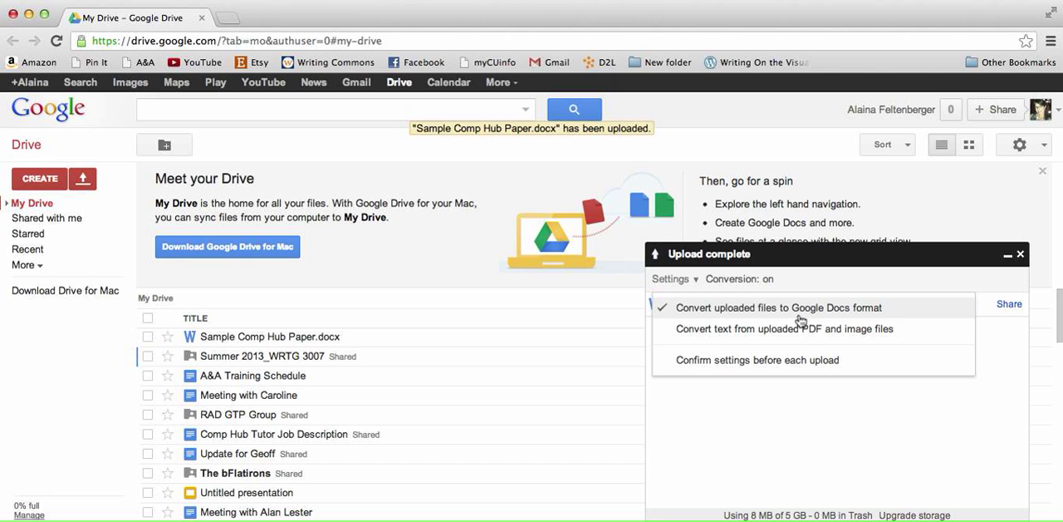
pyautogui.moveTo(855, 319)
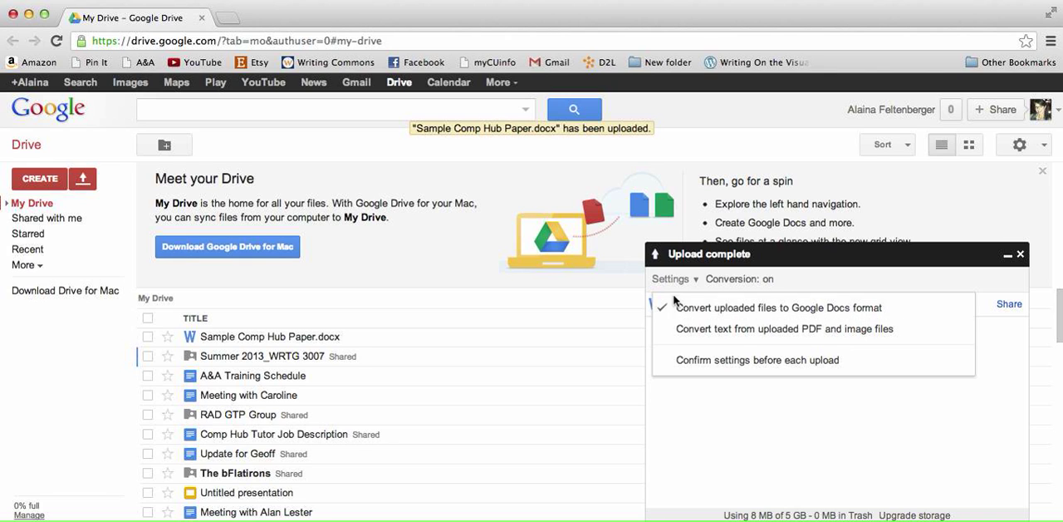
pyautogui.moveTo(692, 282)
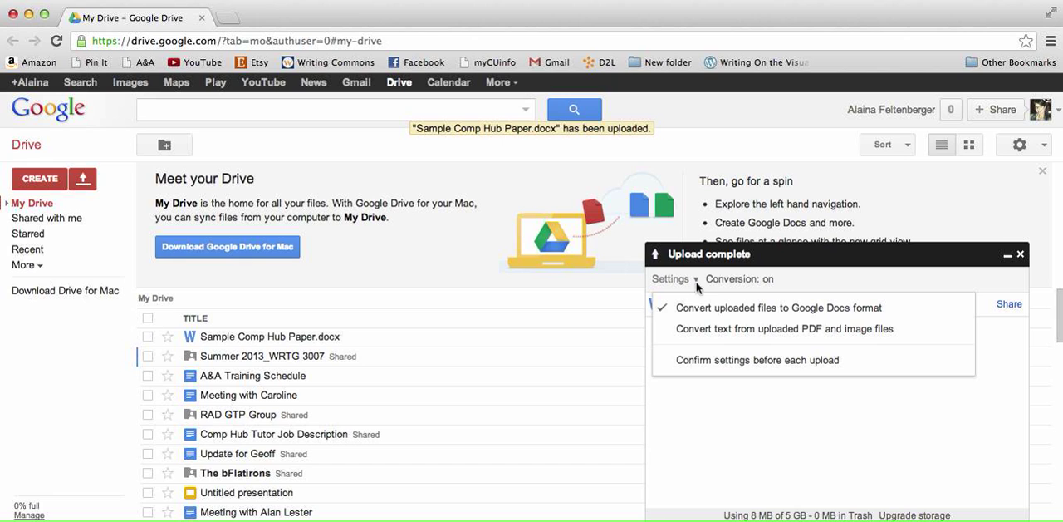
pyautogui.click(672, 279)
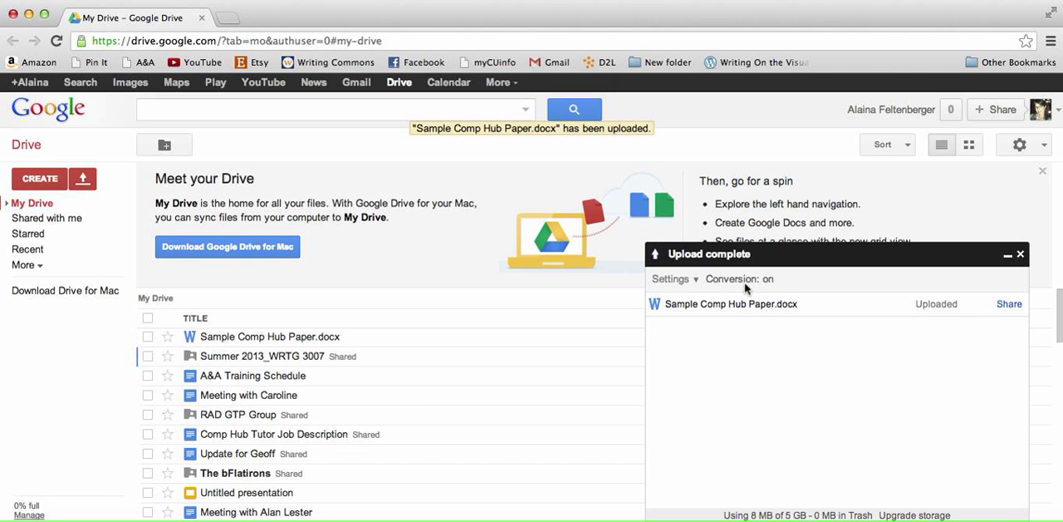
pyautogui.moveTo(319, 239)
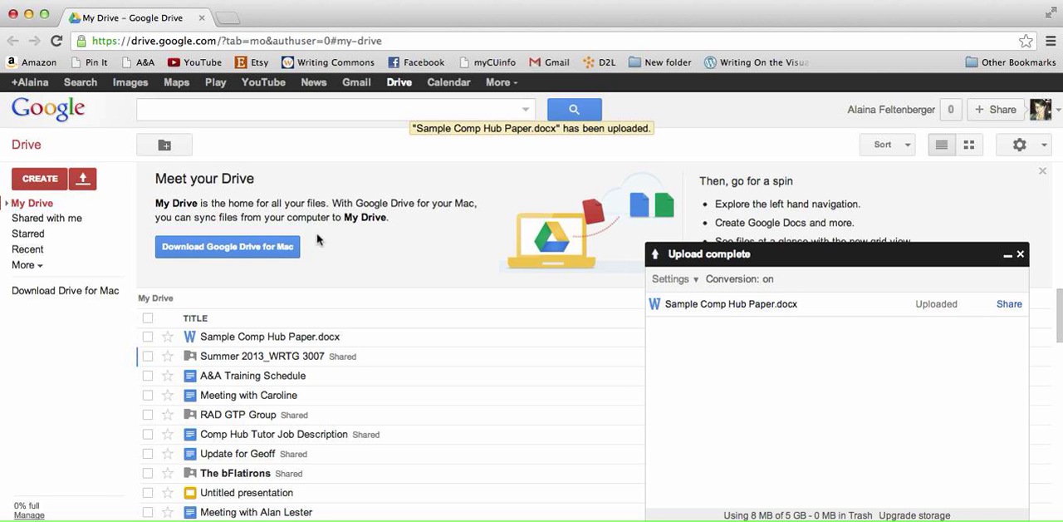
pyautogui.moveTo(83, 179)
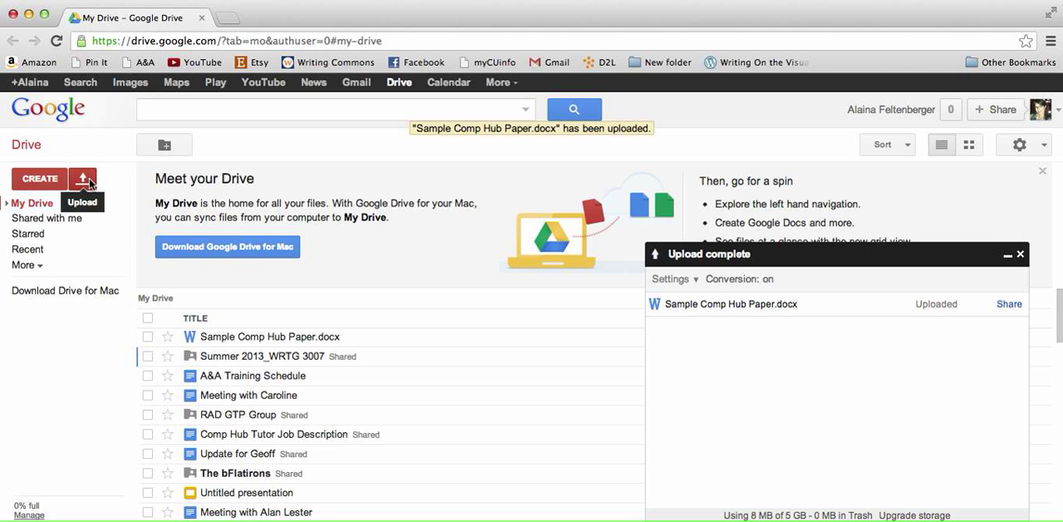
# Upload Sample Comp Hub Paper again from the Online Comp Hub folder so it converts to Google Docs
pyautogui.click(83, 179)
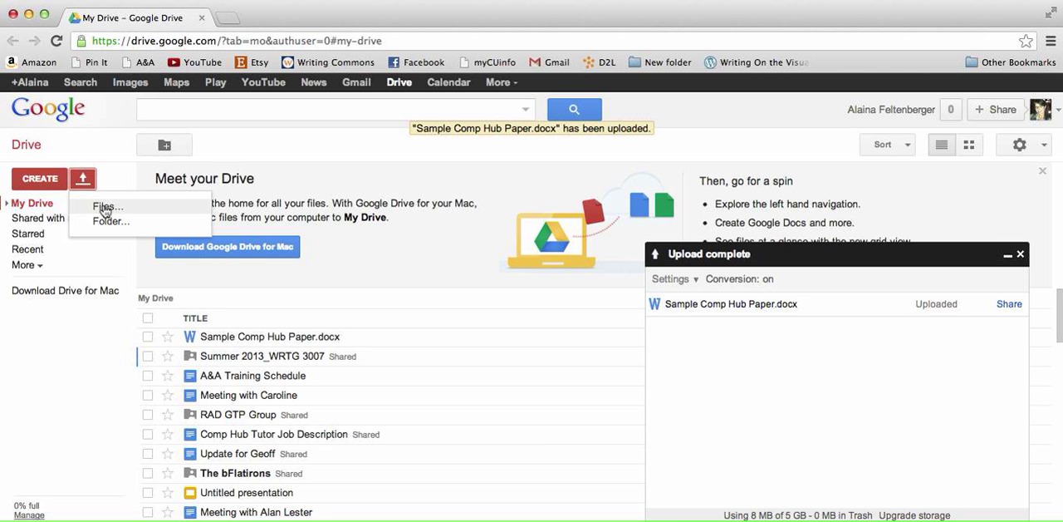
pyautogui.click(106, 206)
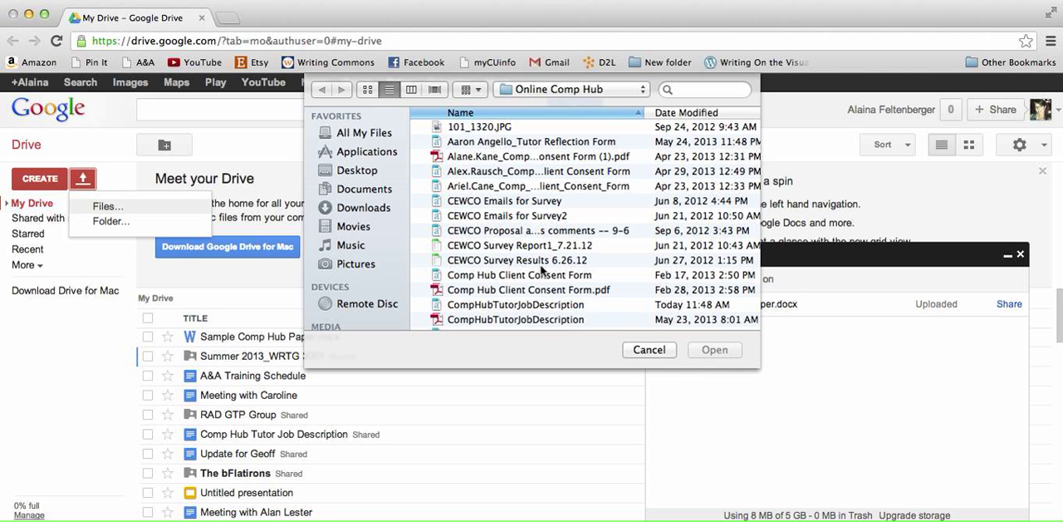
pyautogui.scroll(-3)
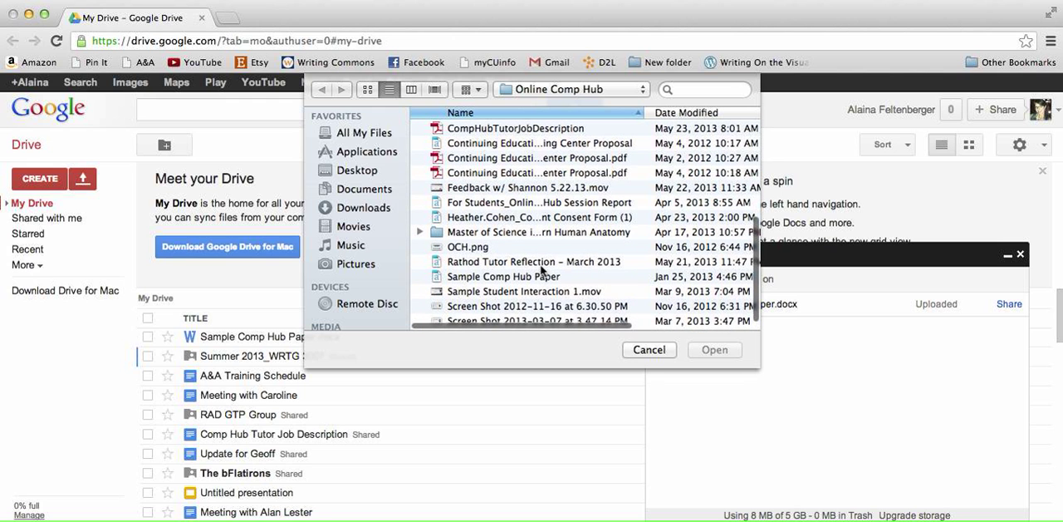
pyautogui.click(505, 278)
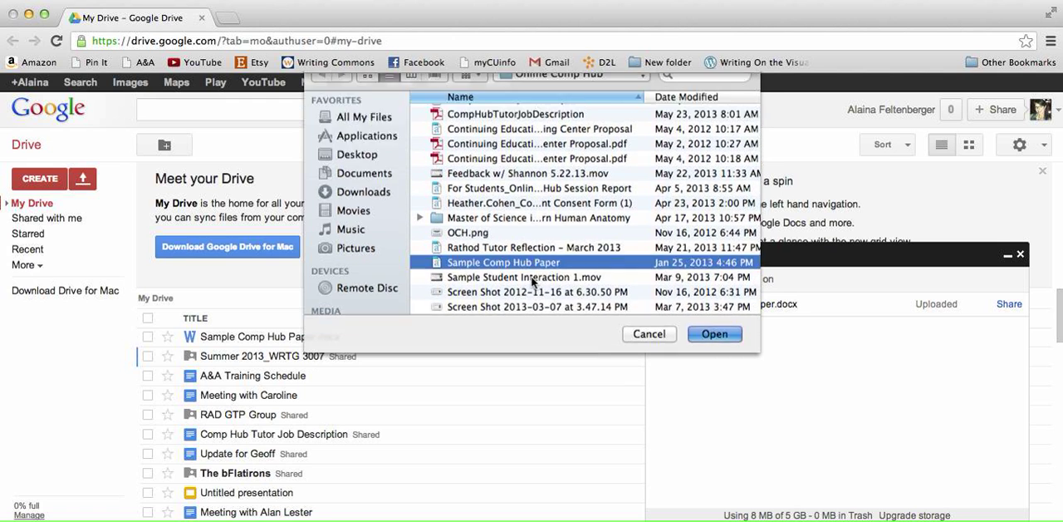
pyautogui.click(715, 334)
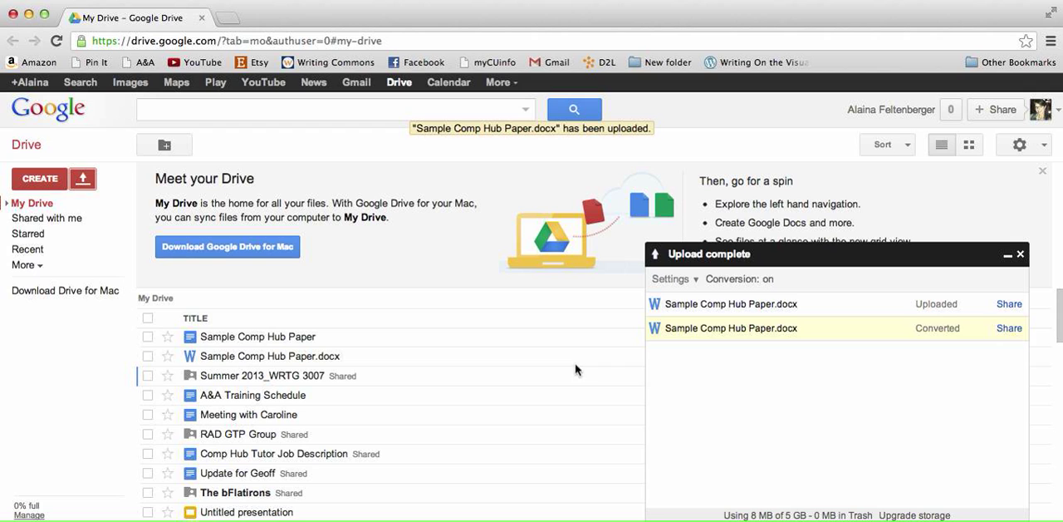
pyautogui.moveTo(246, 339)
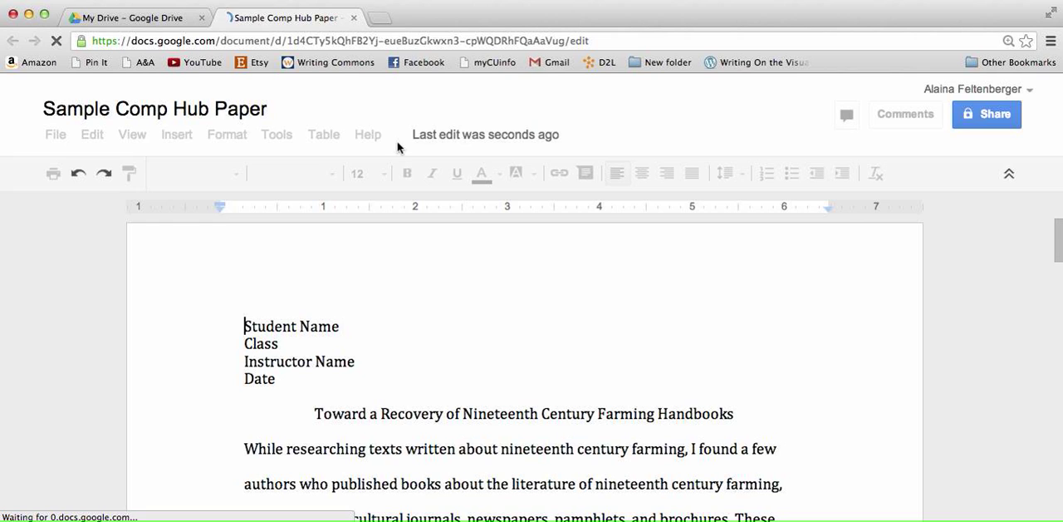
pyautogui.moveTo(92, 133)
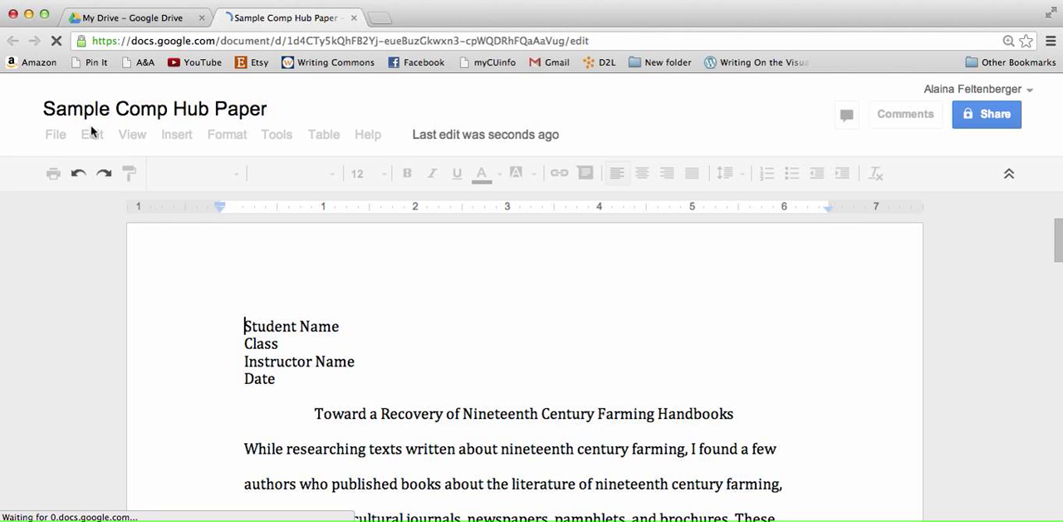
pyautogui.moveTo(157, 143)
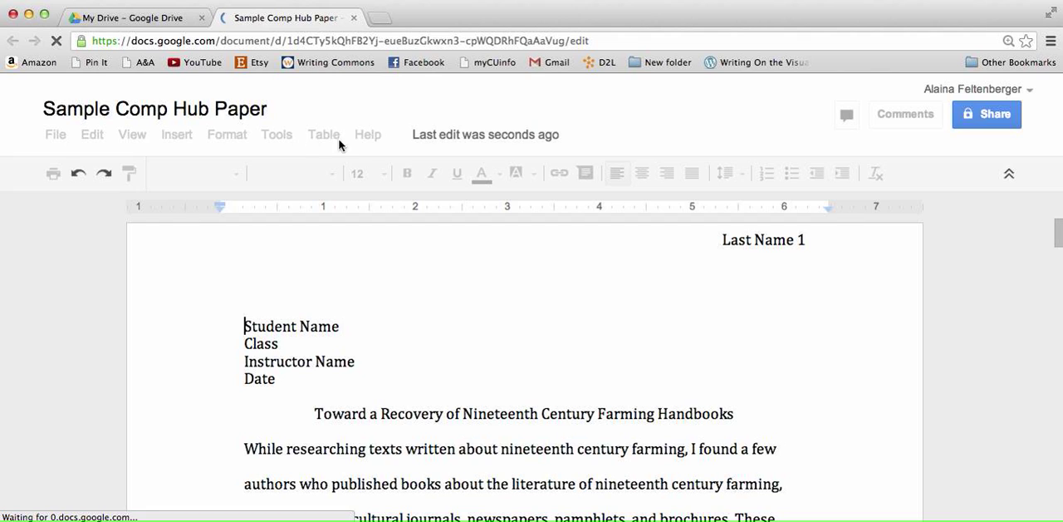
pyautogui.moveTo(349, 133)
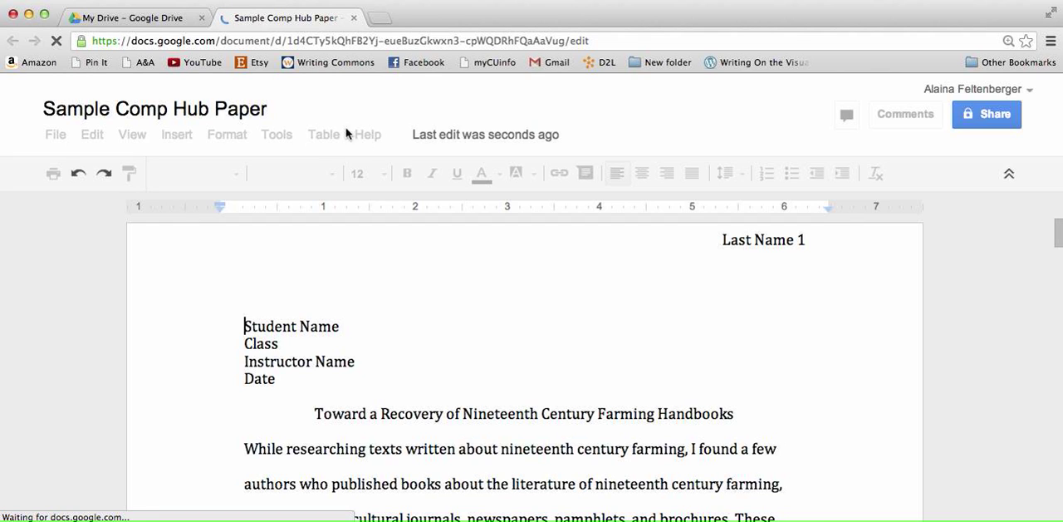
pyautogui.moveTo(341, 181)
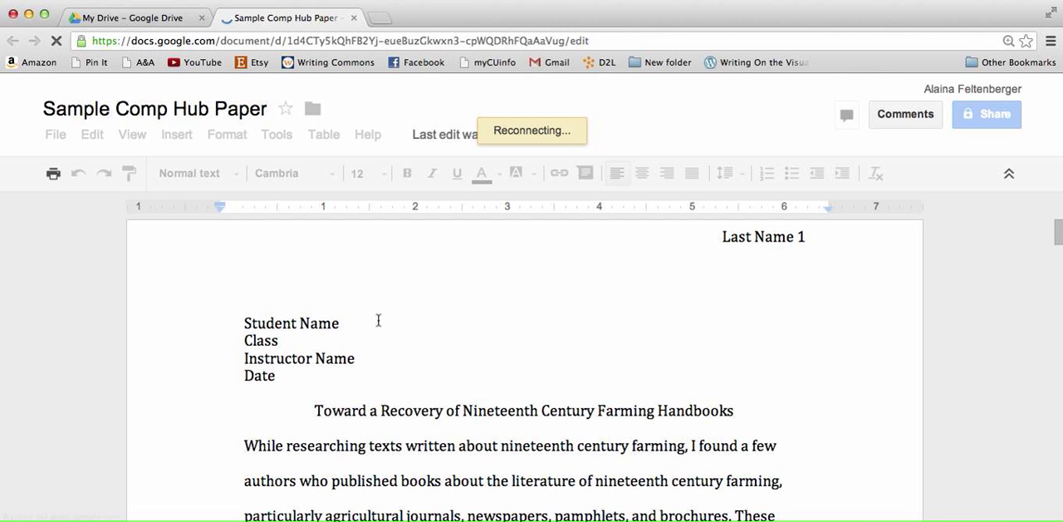
pyautogui.moveTo(379, 303)
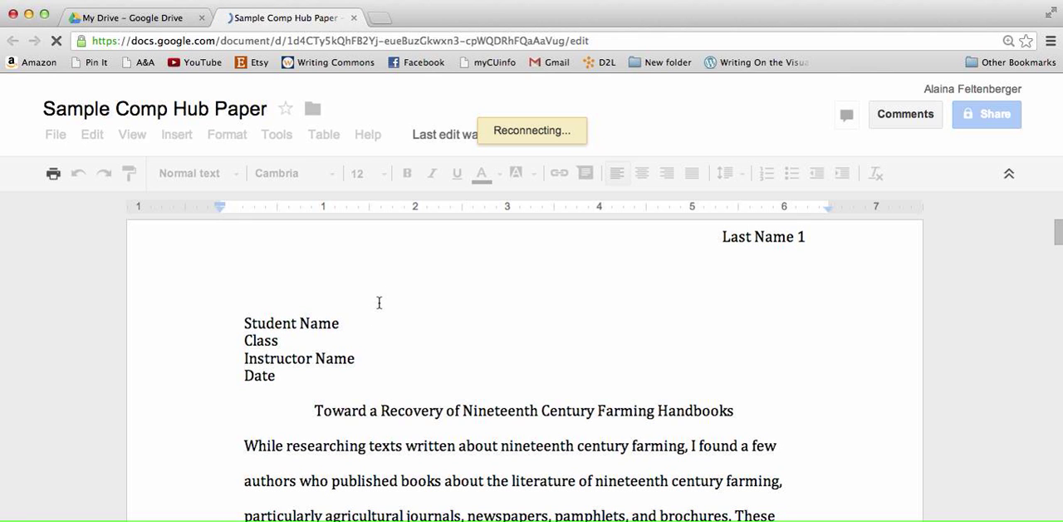